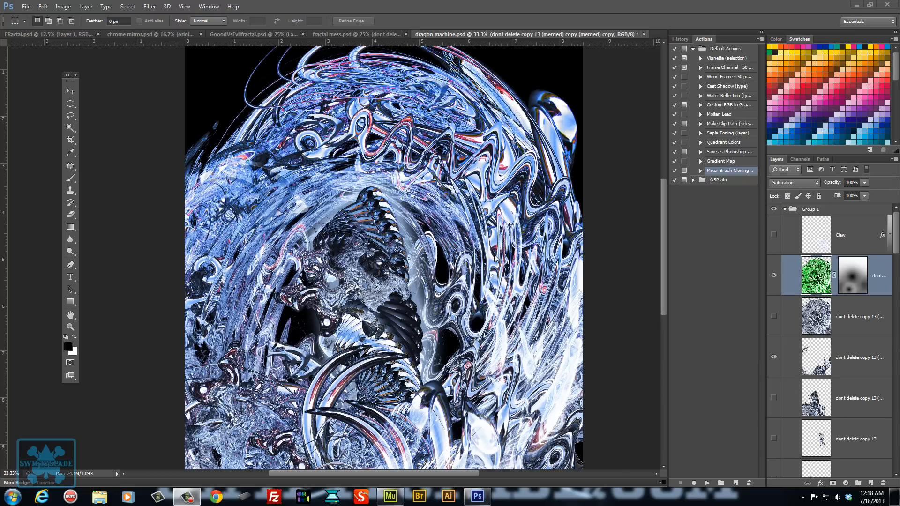
mouse_move(371, 184)
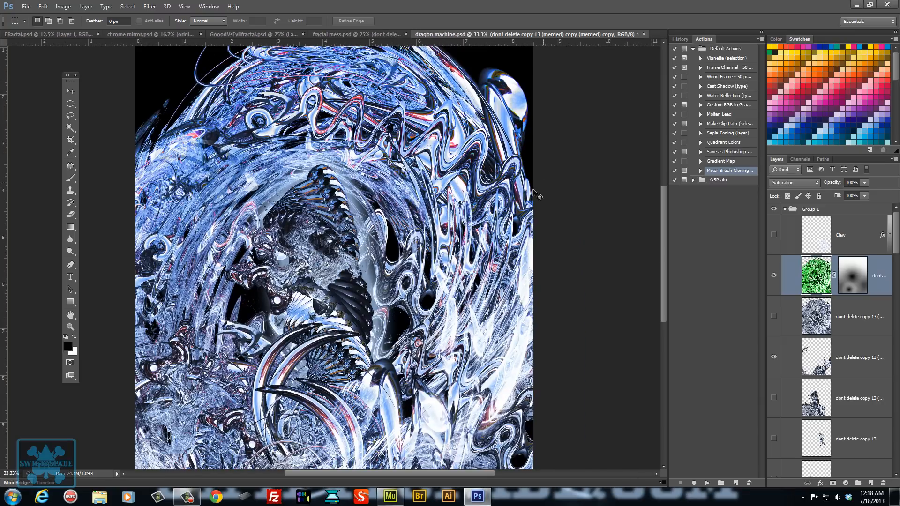
mouse_move(644, 244)
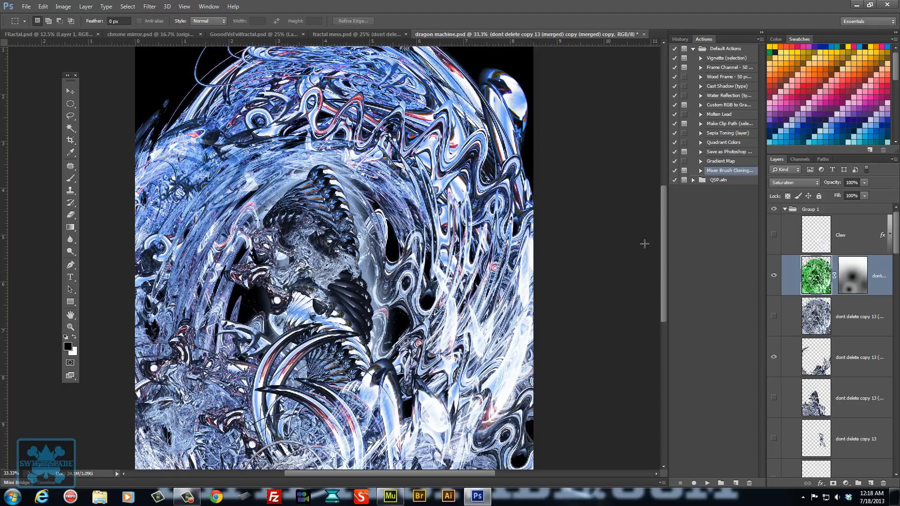
Select the 'dont delete copy 5' chrome fragment layer in the Layers panel for Group 1
scroll(down, 3)
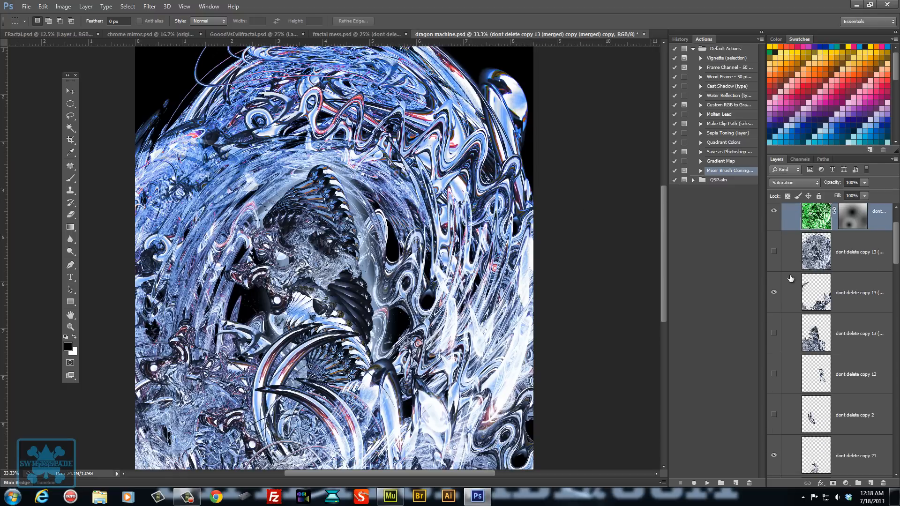
scroll(down, 3)
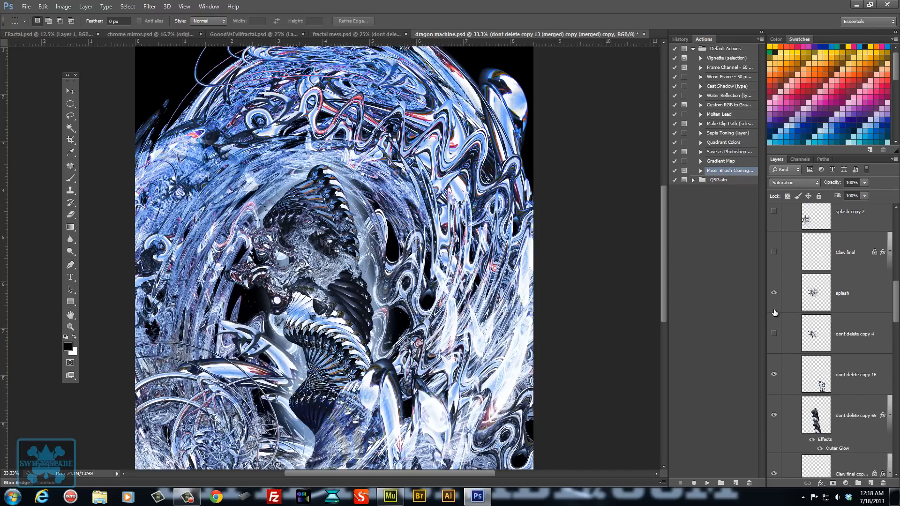
scroll(down, 3)
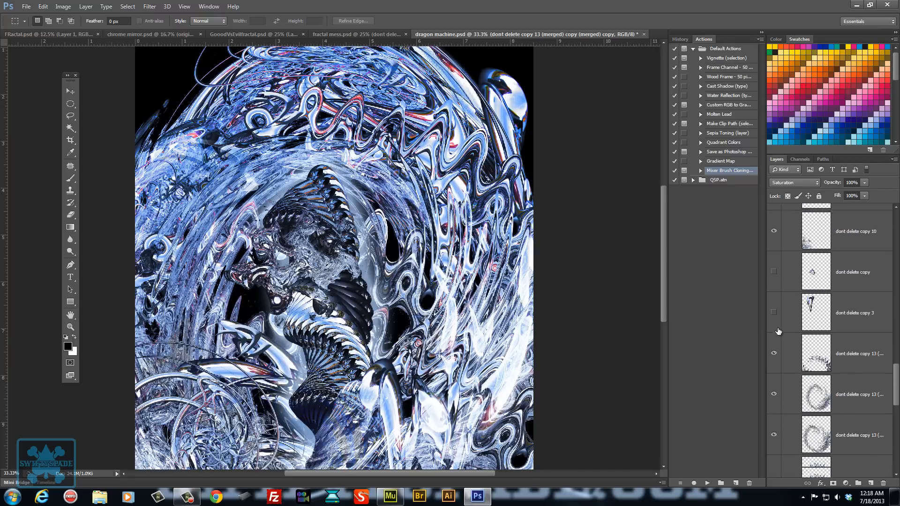
scroll(down, 3)
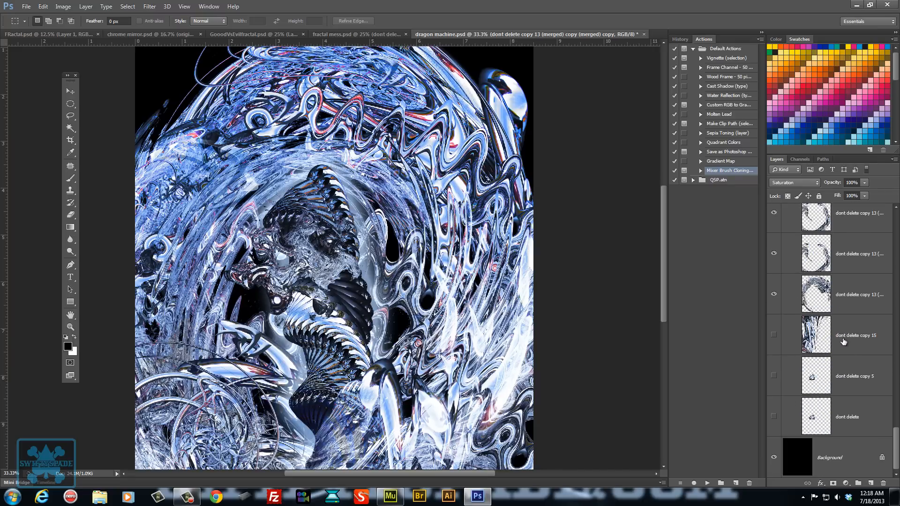
click(773, 376)
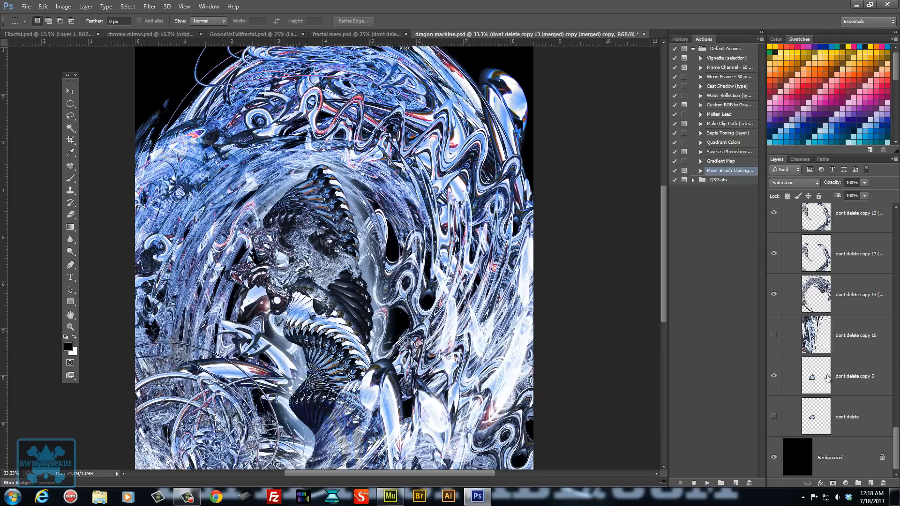
scroll(down, 3)
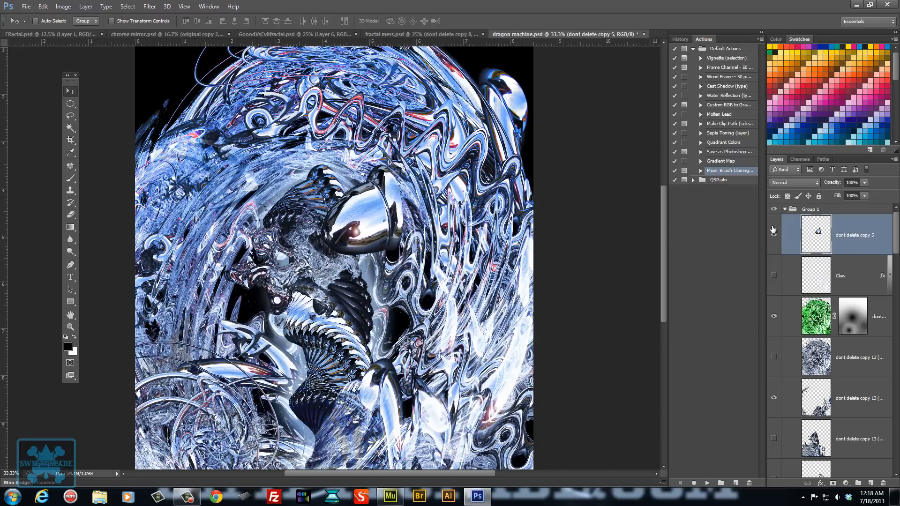
Hide the chrome shape, view GoooodVsEvilfractal.psd, then land on chrome mirror.psd
click(773, 229)
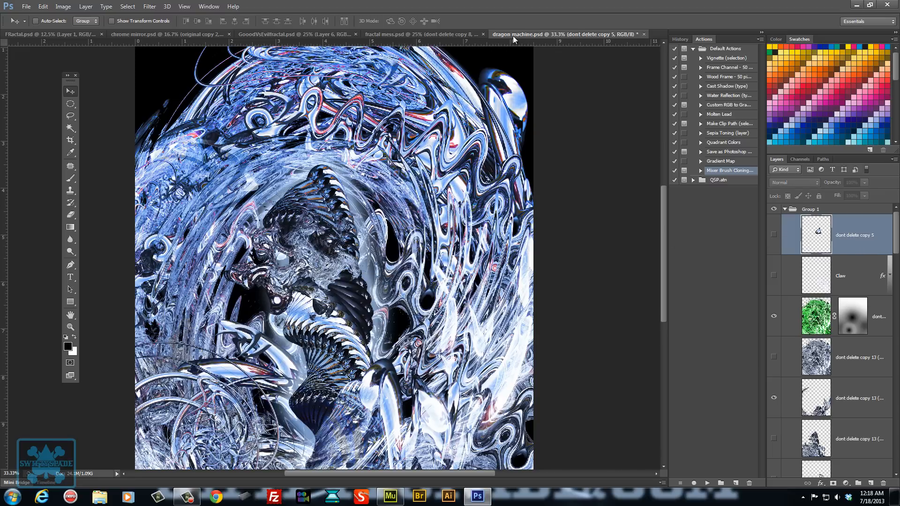
click(422, 34)
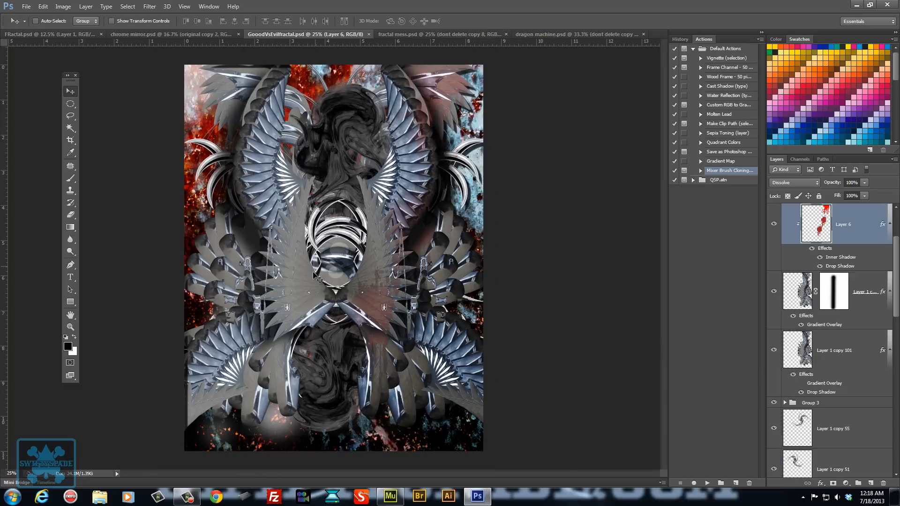
click(172, 33)
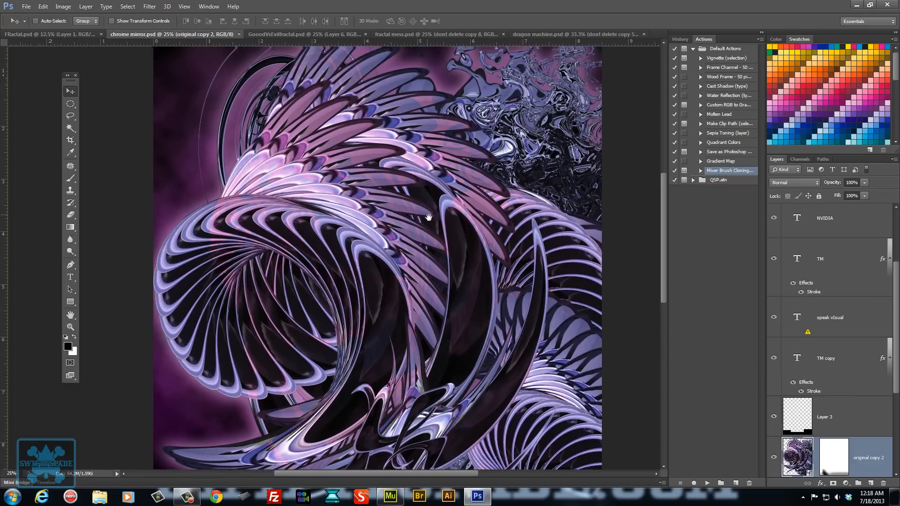
scroll(down, 3)
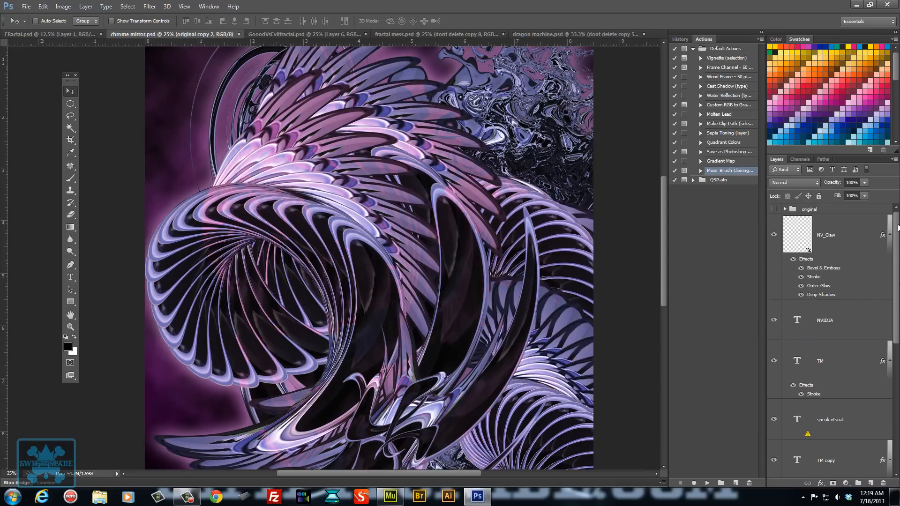
mouse_move(78, 35)
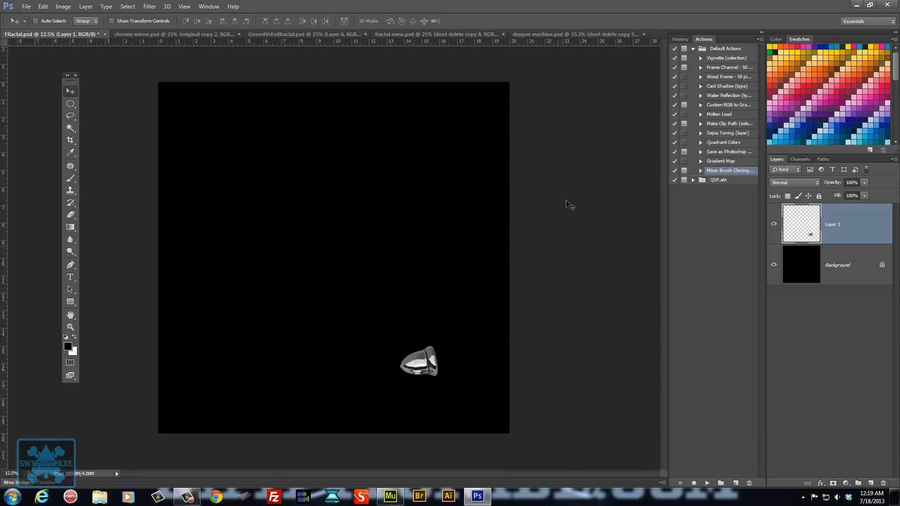
mouse_move(670, 177)
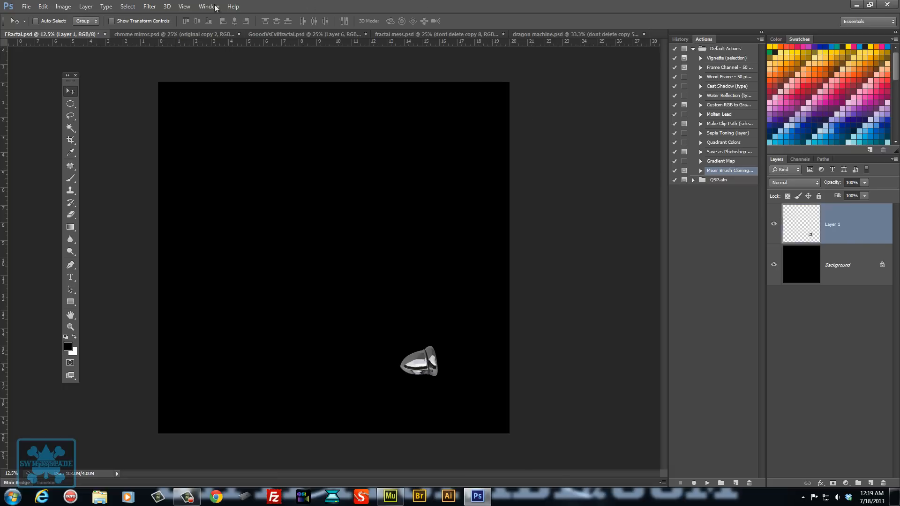
click(208, 7)
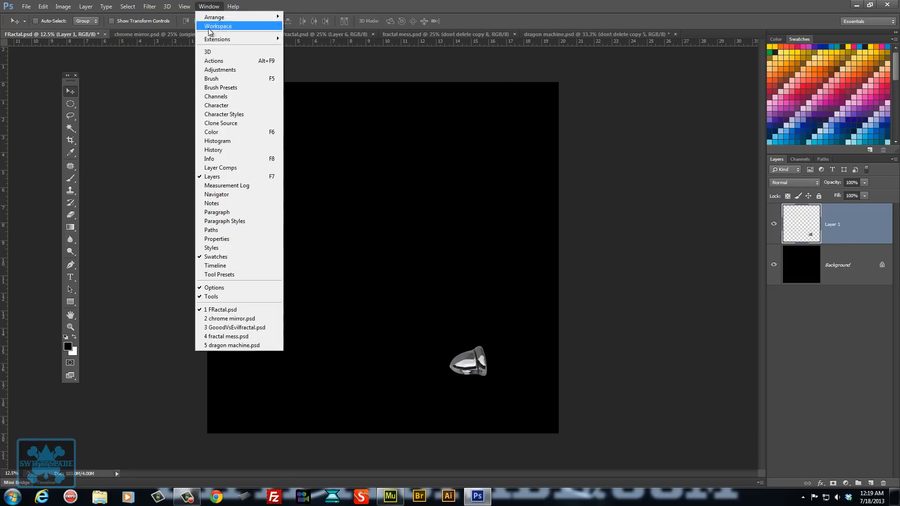
click(214, 59)
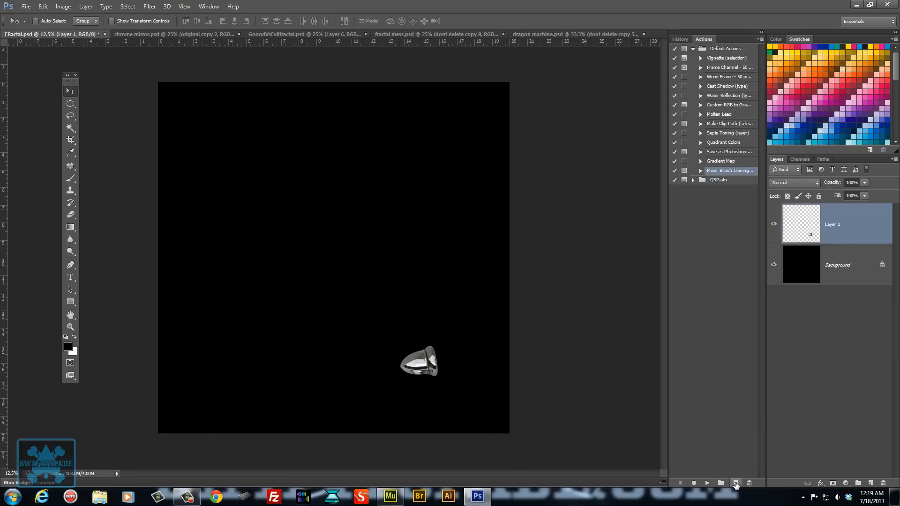
Create action 'twirl' in Default Actions with Function Key F2 and begin recording
click(735, 483)
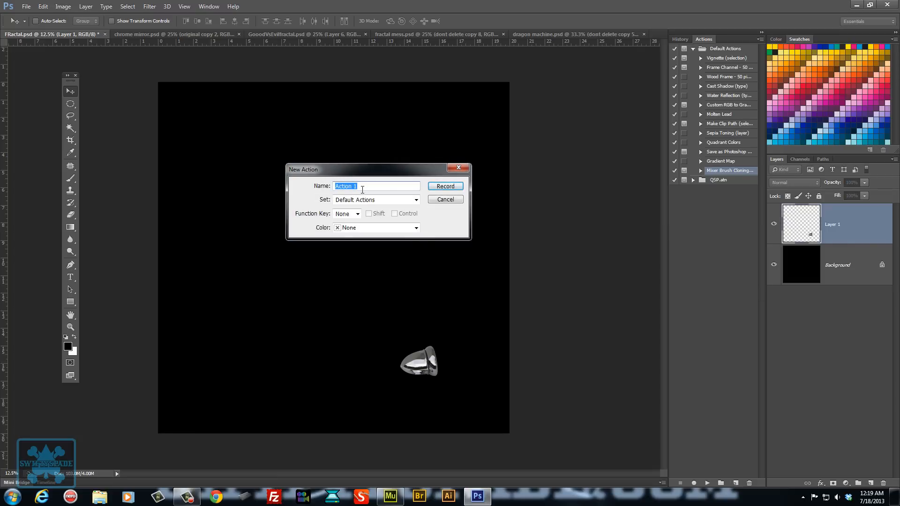
text(twirl)
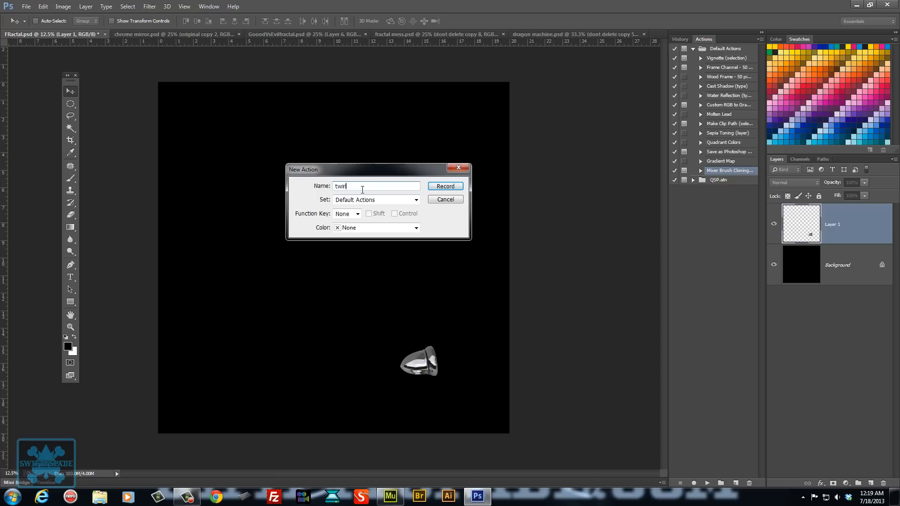
click(356, 214)
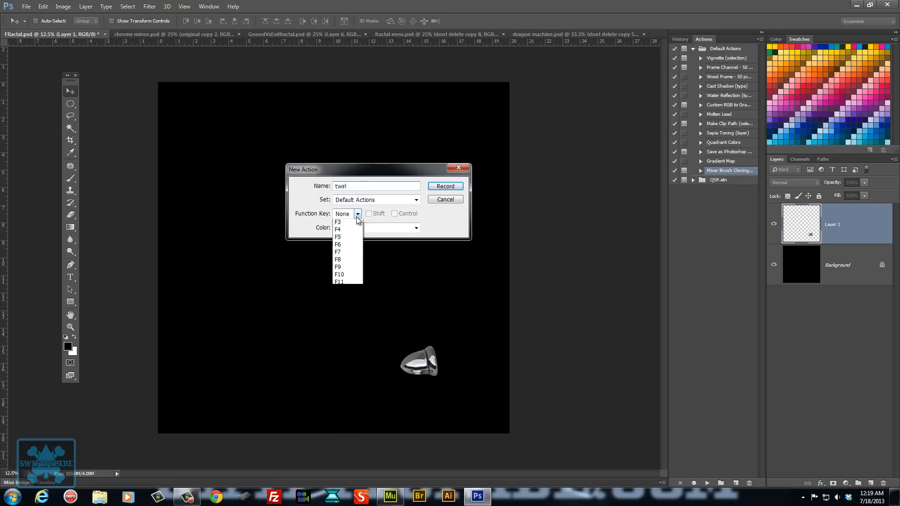
click(339, 214)
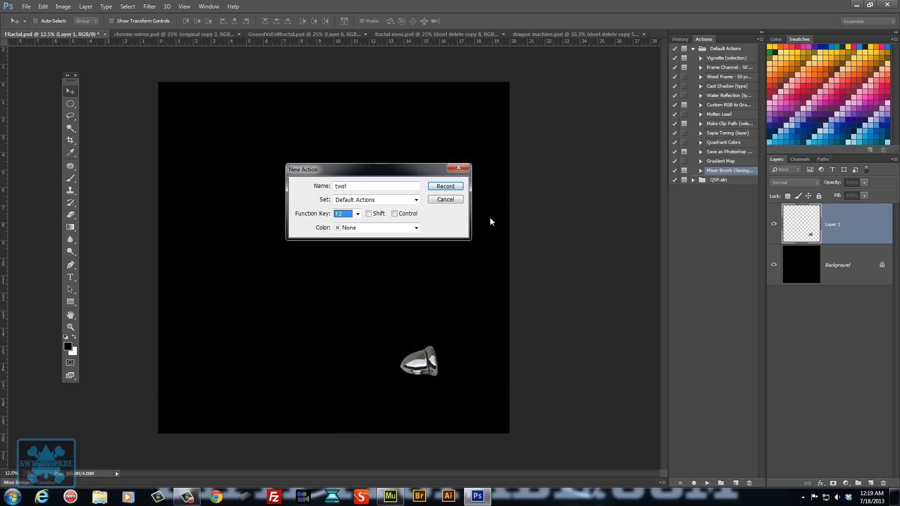
mouse_move(585, 144)
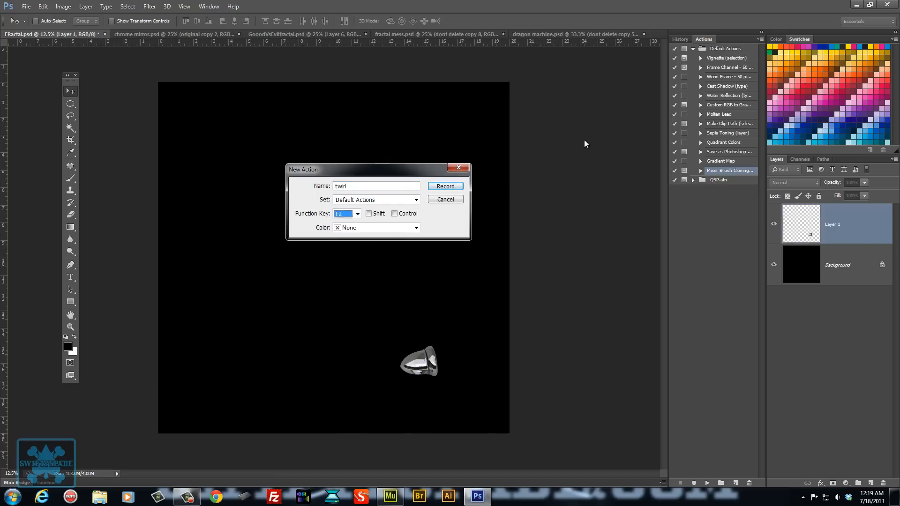
mouse_move(455, 195)
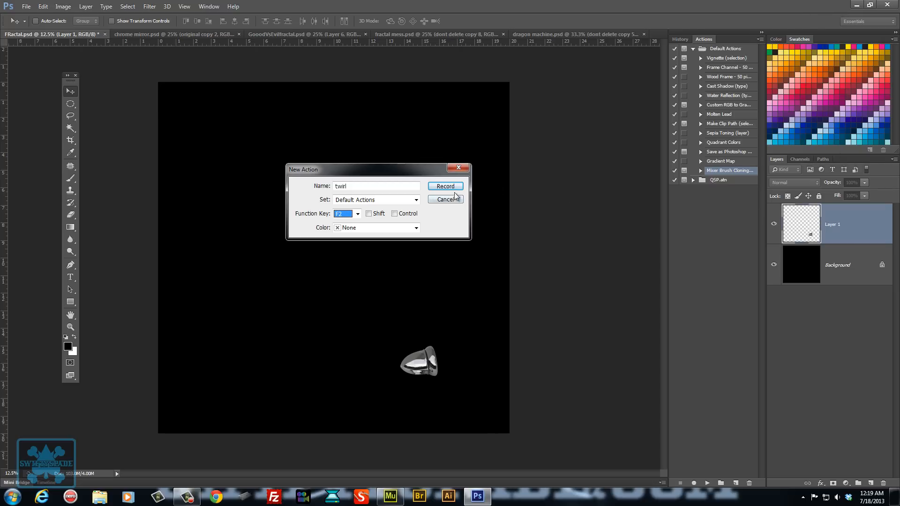
click(445, 185)
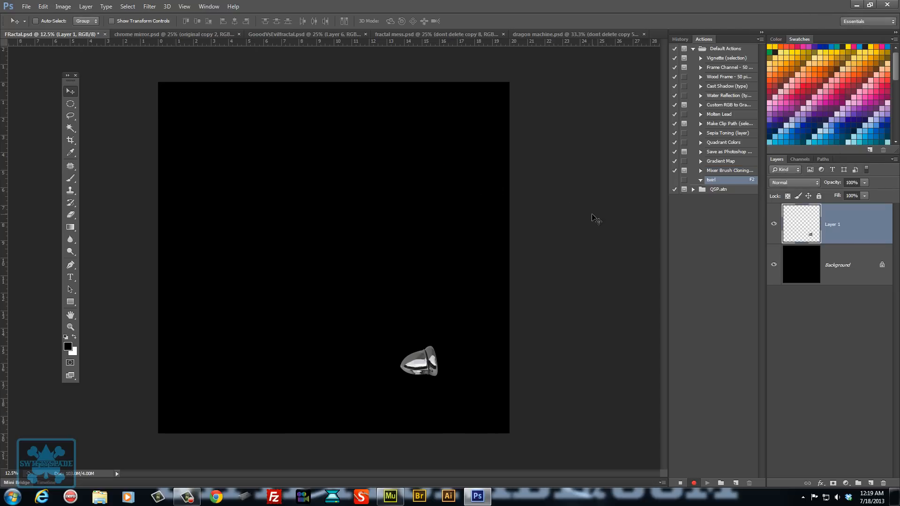
mouse_move(604, 322)
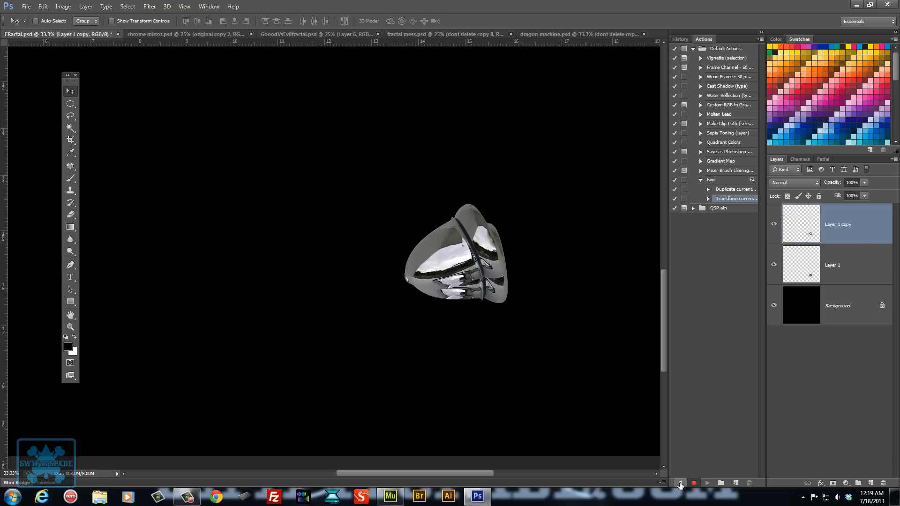
mouse_move(510, 343)
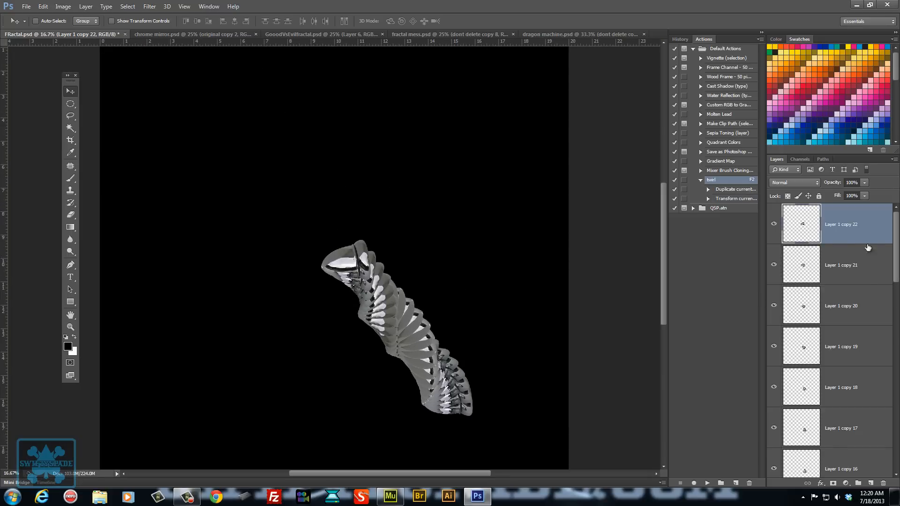
Merge Layer 1 copy through copy 22 into one spiral layer via Merge Layers
scroll(down, 3)
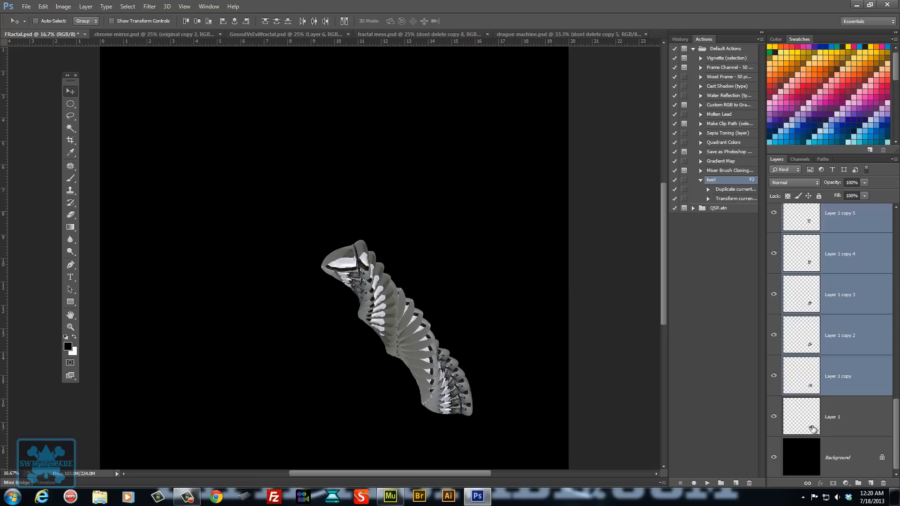
right_click(813, 430)
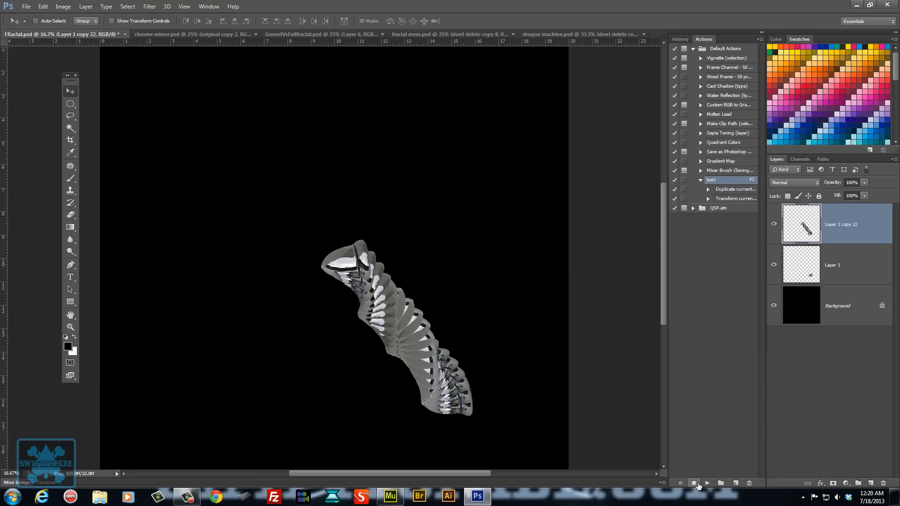
mouse_move(735, 504)
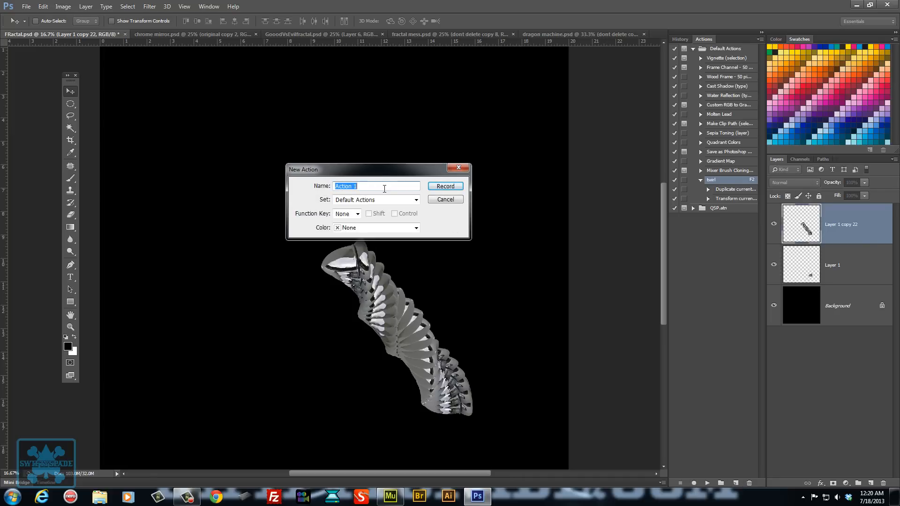
mouse_move(308, 193)
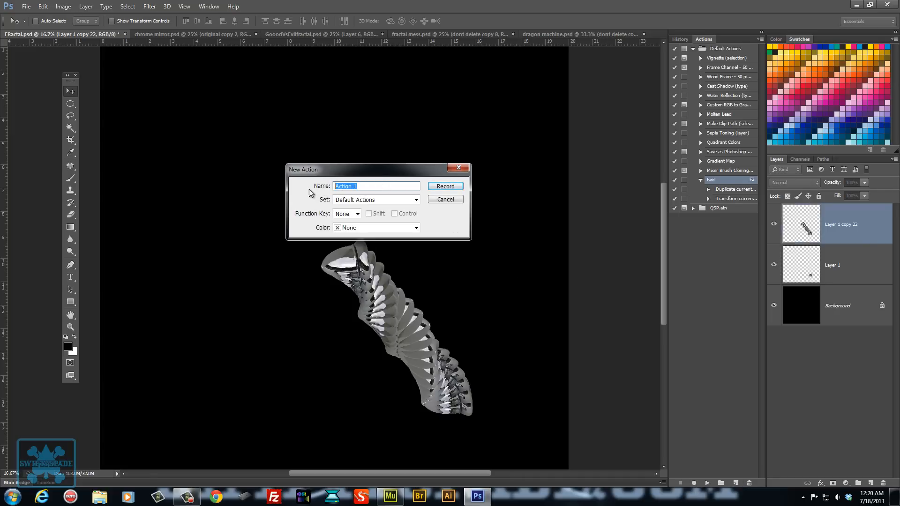
Name the new action 'distort' with shortcut F3 and begin recording it
text(d)
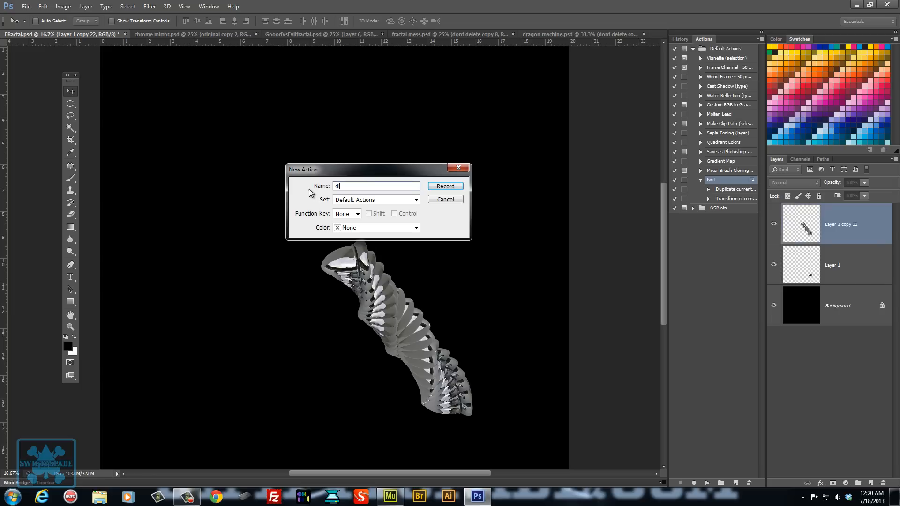
text(istort)
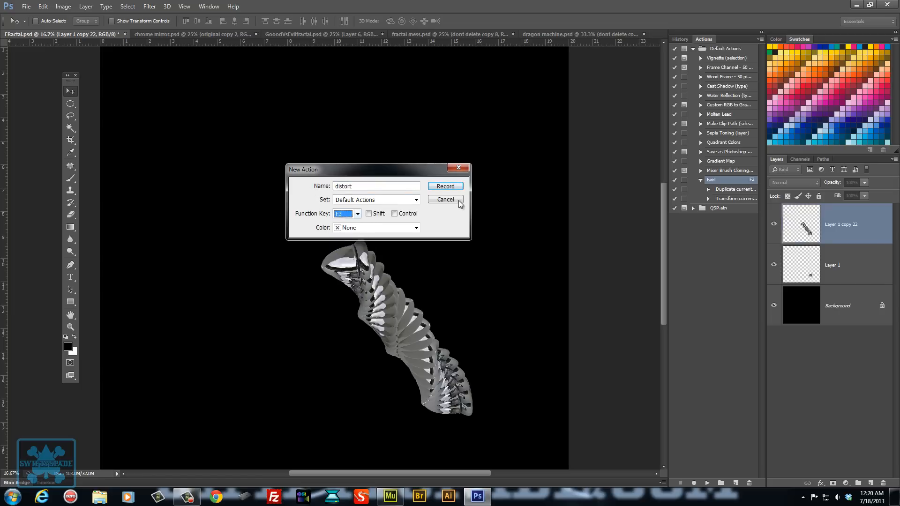
click(445, 186)
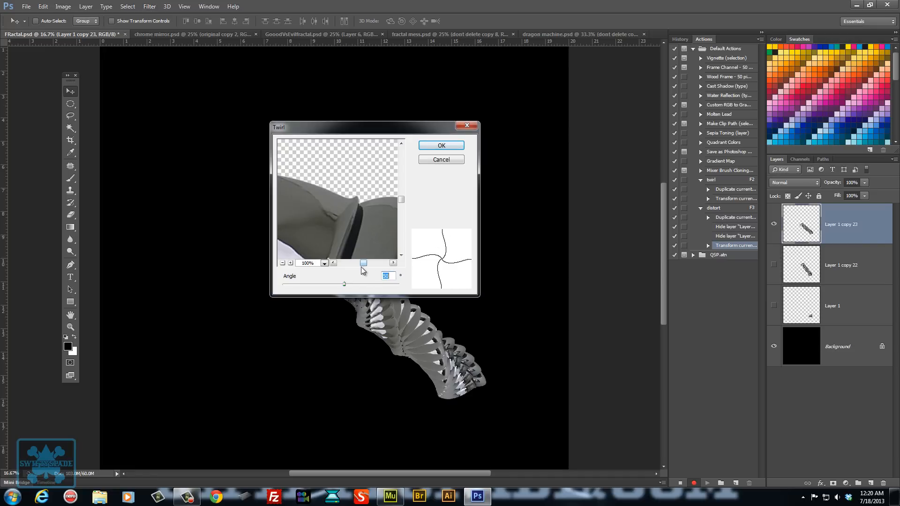
Apply a Twirl filter with Angle 222 to the transformed chrome copy while recording
click(282, 263)
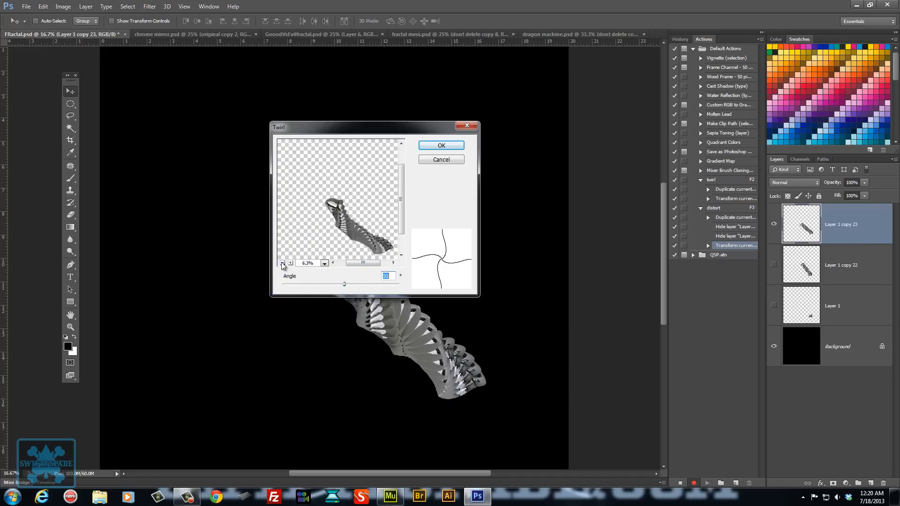
click(290, 263)
text(222)
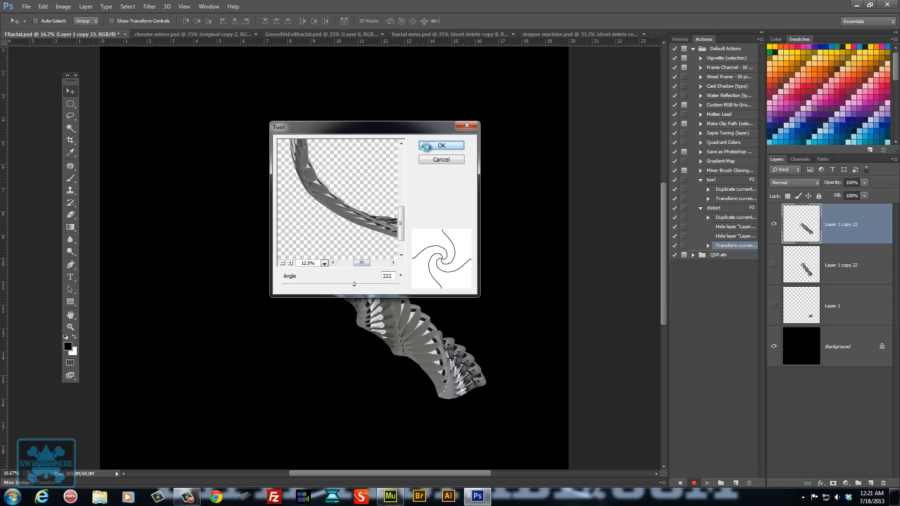
click(441, 146)
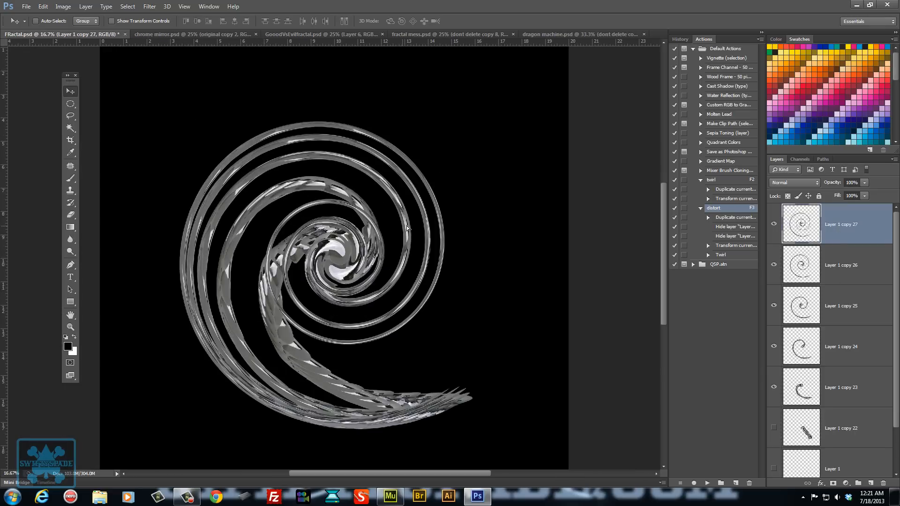
Merge the twirled layer copies produced by the distort action into one layer
click(841, 305)
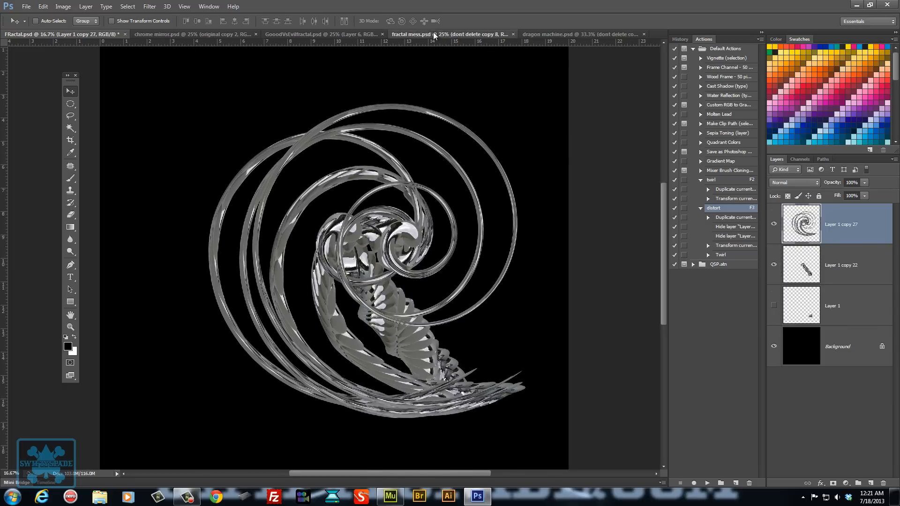
click(563, 33)
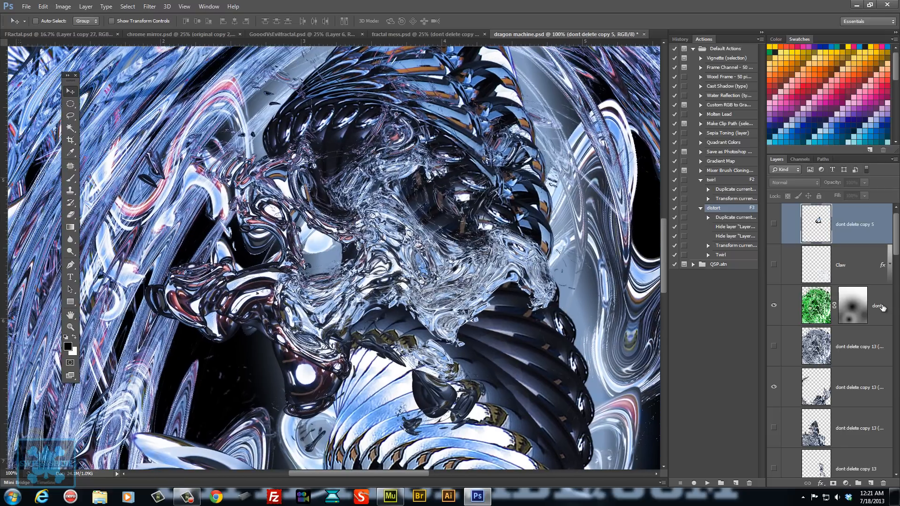
scroll(down, 3)
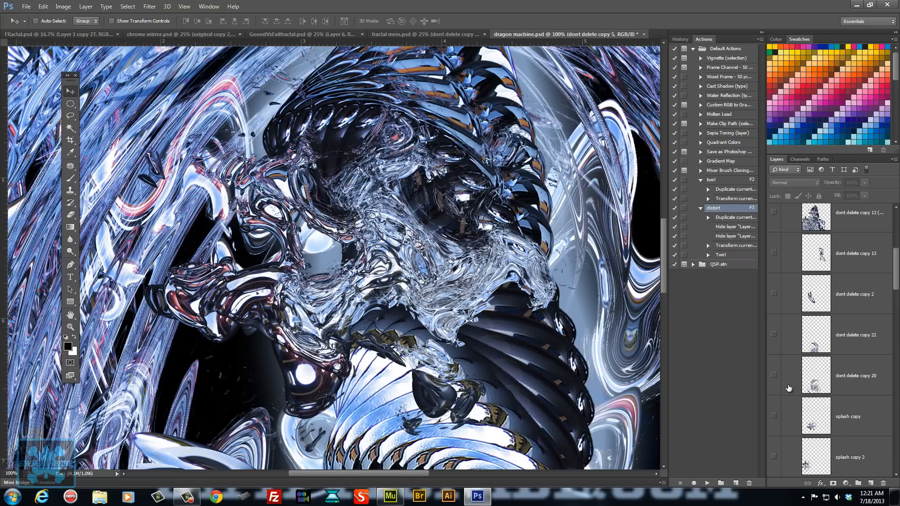
mouse_move(791, 376)
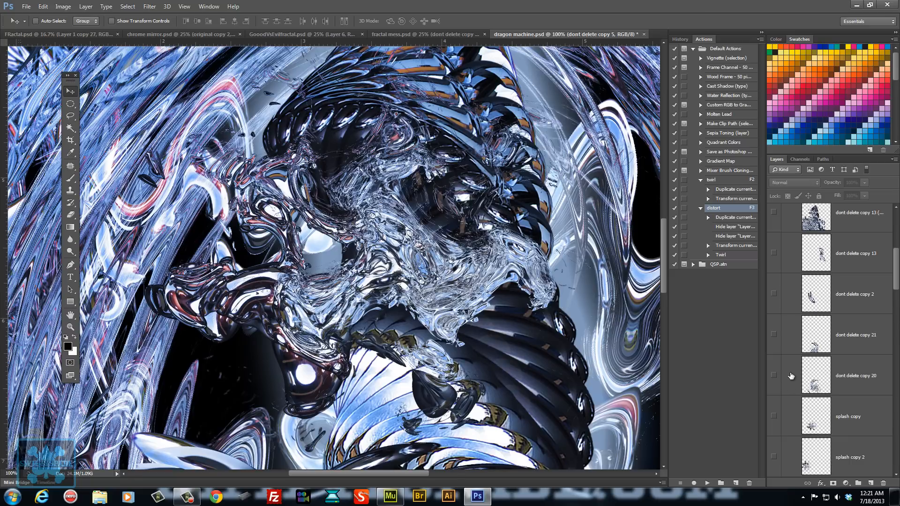
scroll(down, 3)
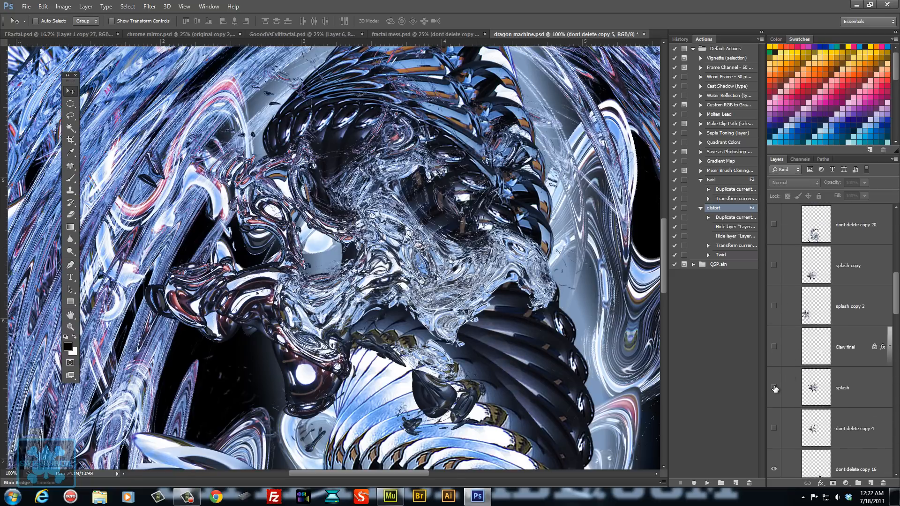
mouse_move(774, 388)
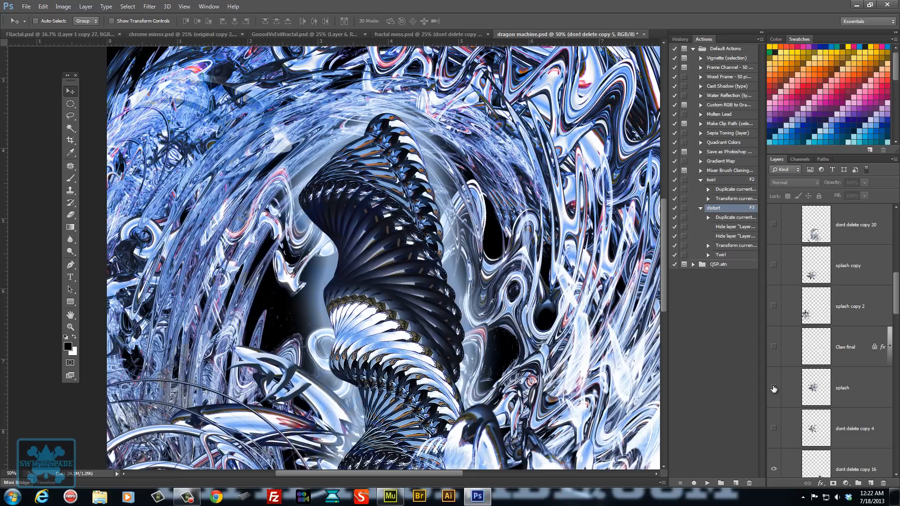
click(773, 387)
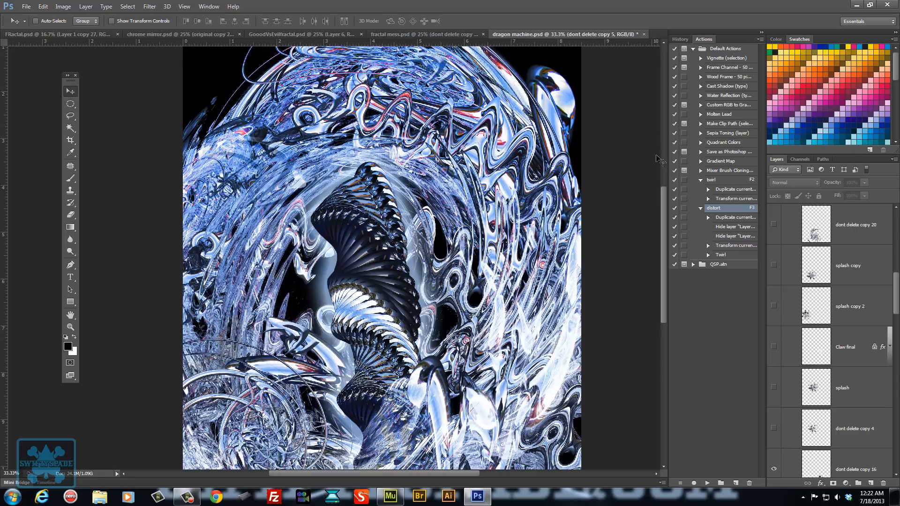
click(57, 34)
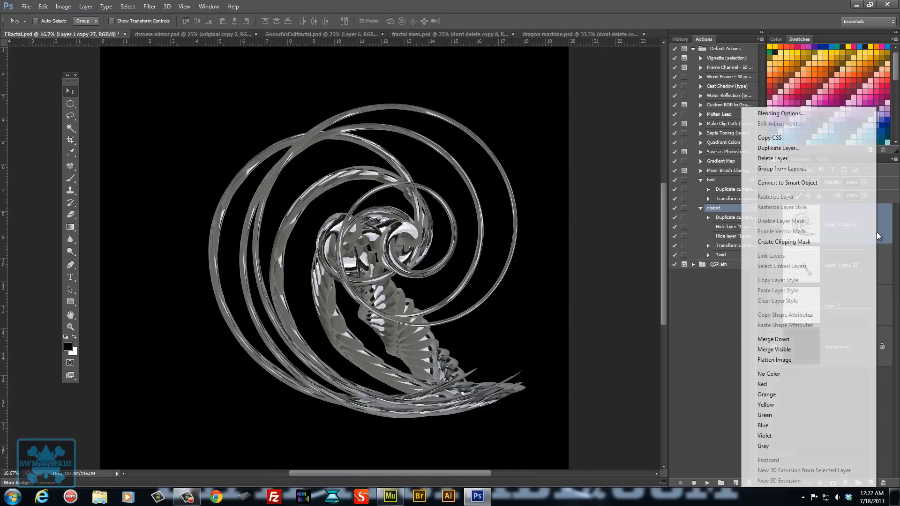
Add a red Color Overlay in Vivid Light blending at reduced opacity to the spiral layer
click(779, 113)
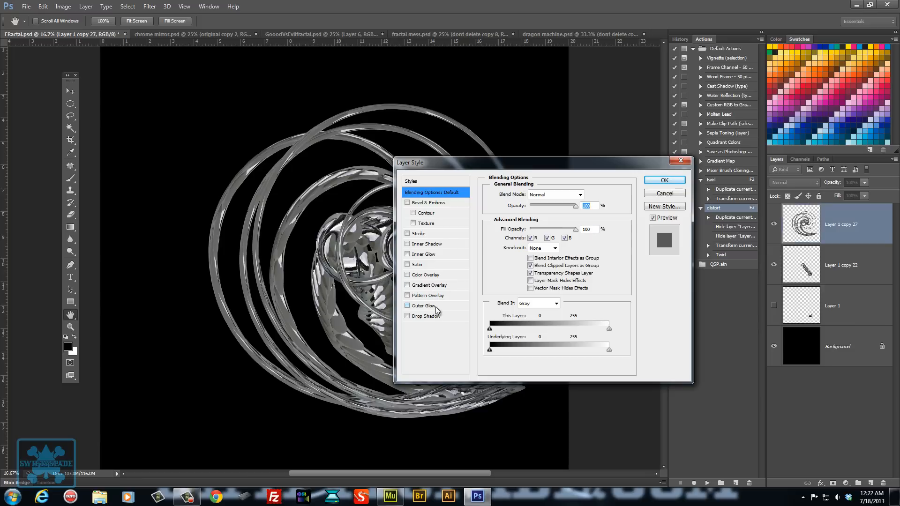
mouse_move(451, 280)
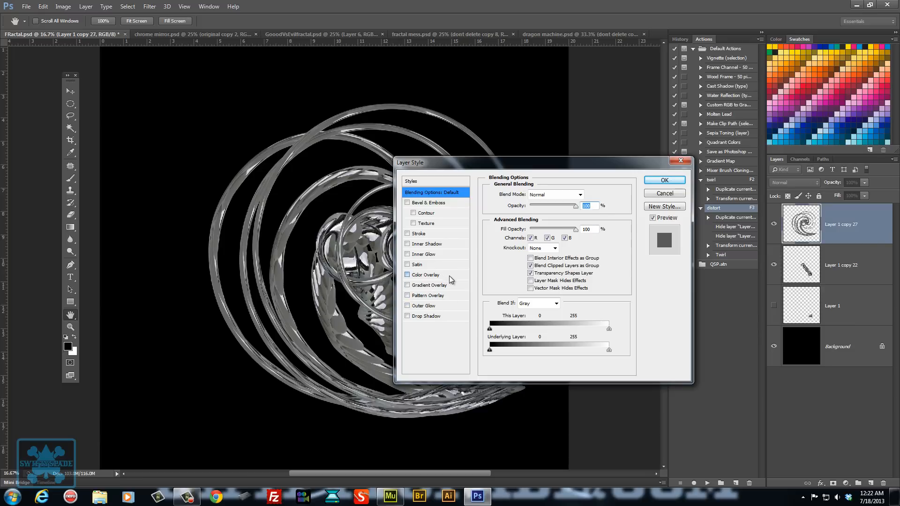
click(424, 275)
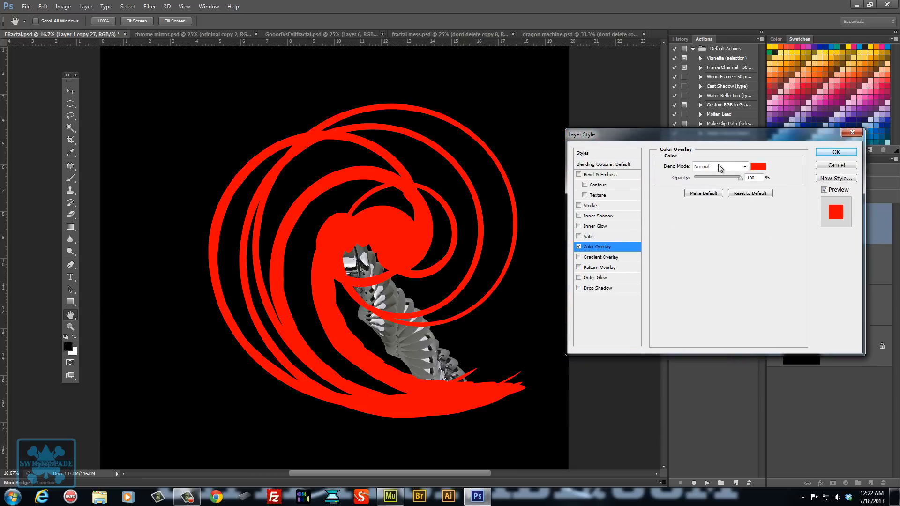
click(720, 167)
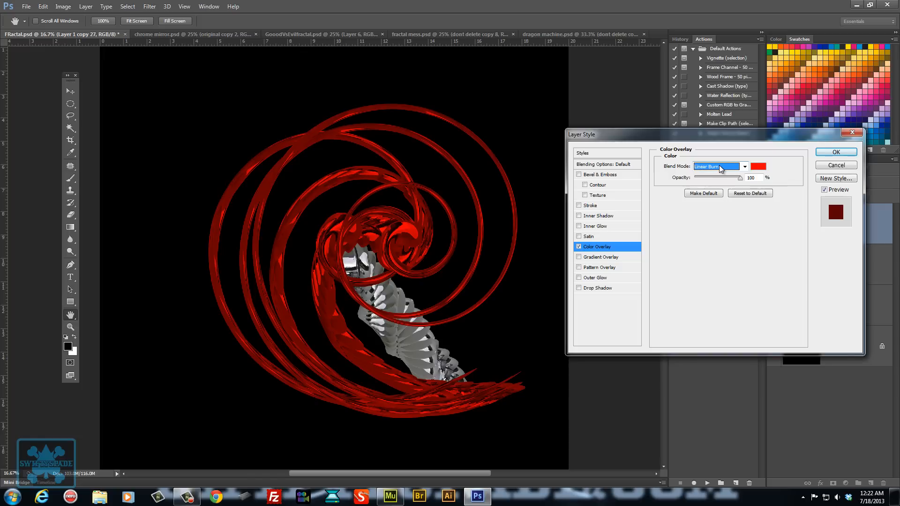
click(717, 167)
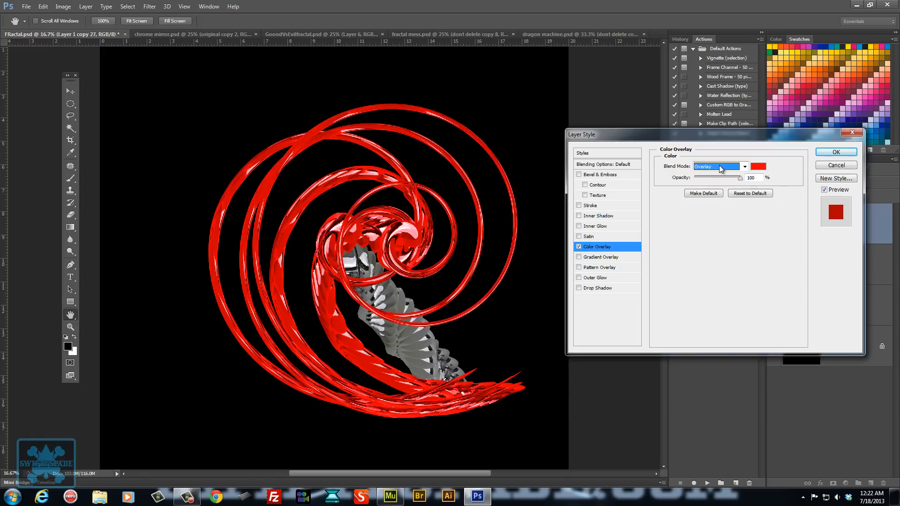
click(717, 167)
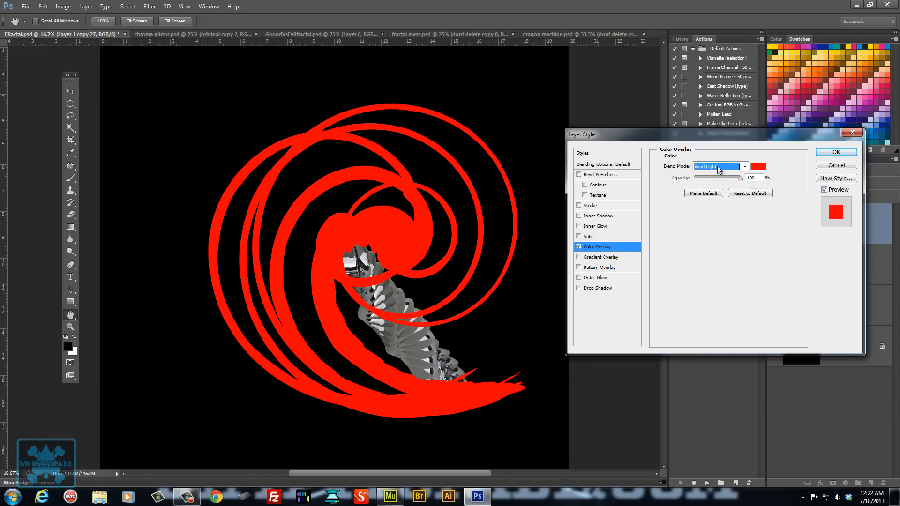
mouse_move(716, 168)
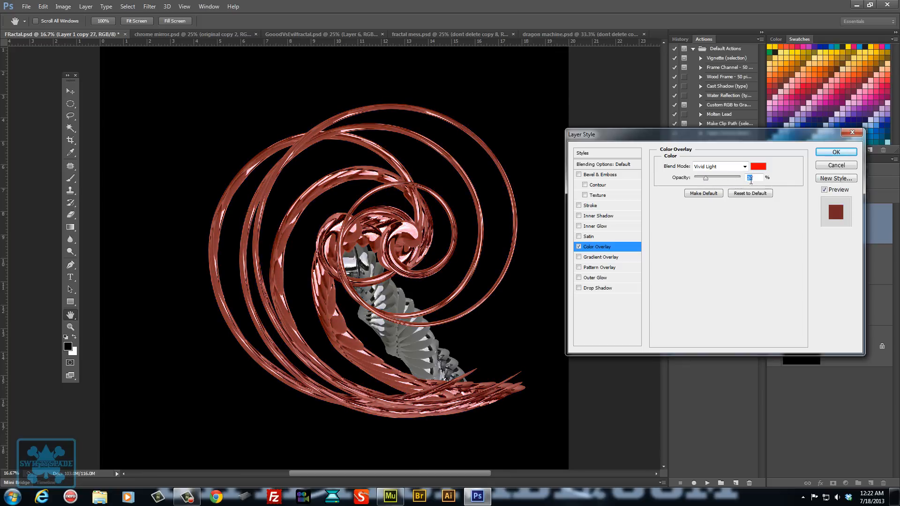
click(834, 152)
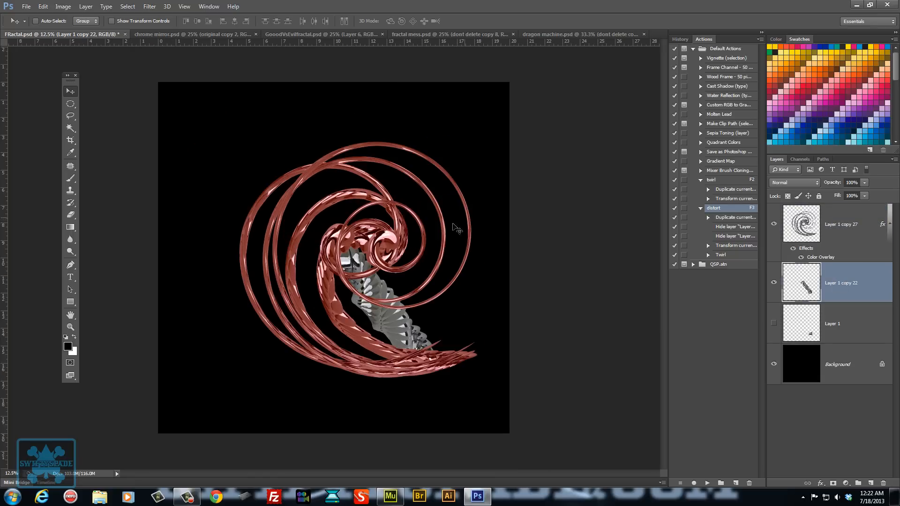
mouse_move(324, 59)
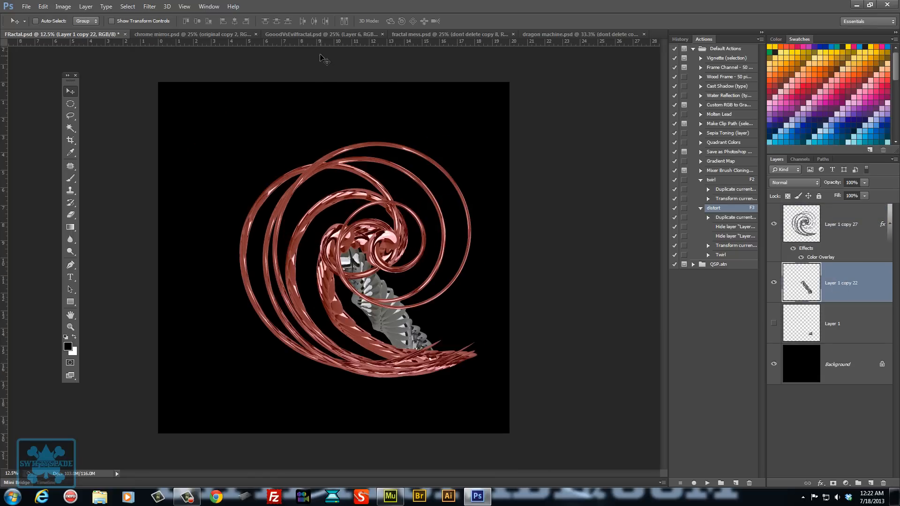
Switch to the chrome mirror.psd document
click(189, 34)
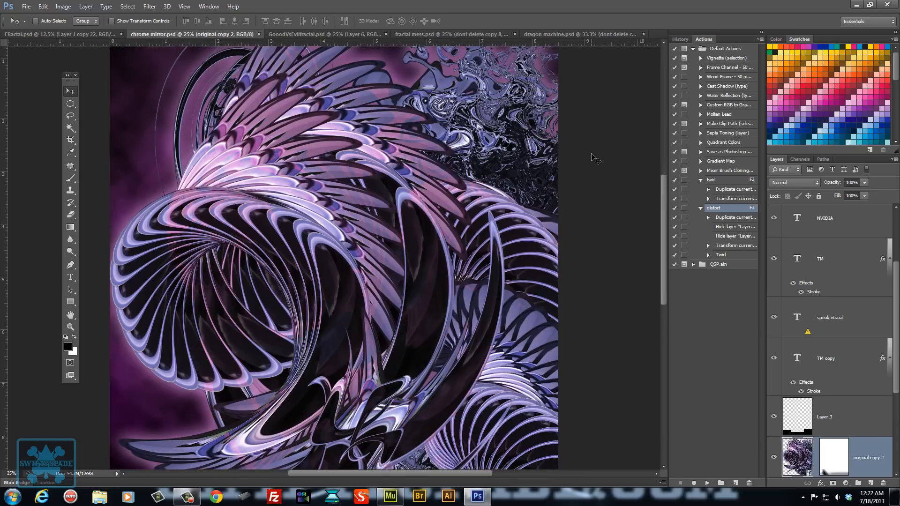
Switch to dragon machine.psd and zoom out to show the whole artwork
click(565, 34)
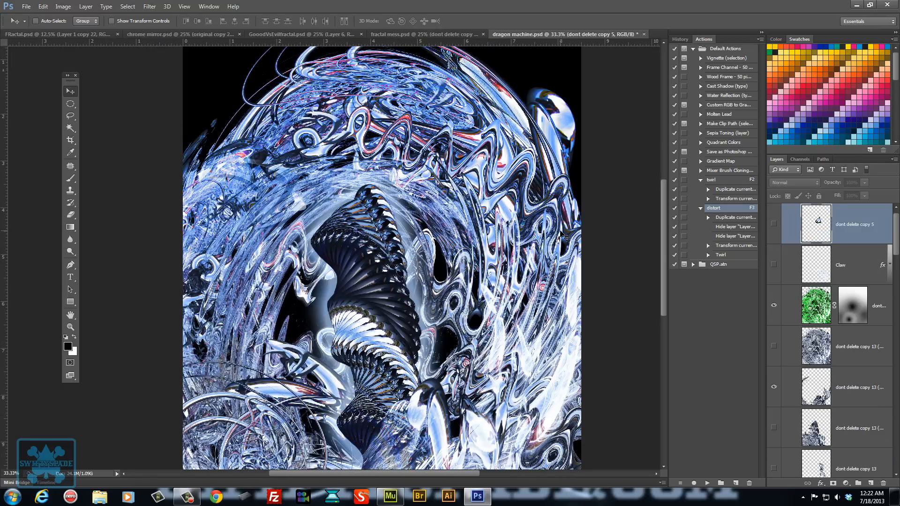
key(ctrl+minus)
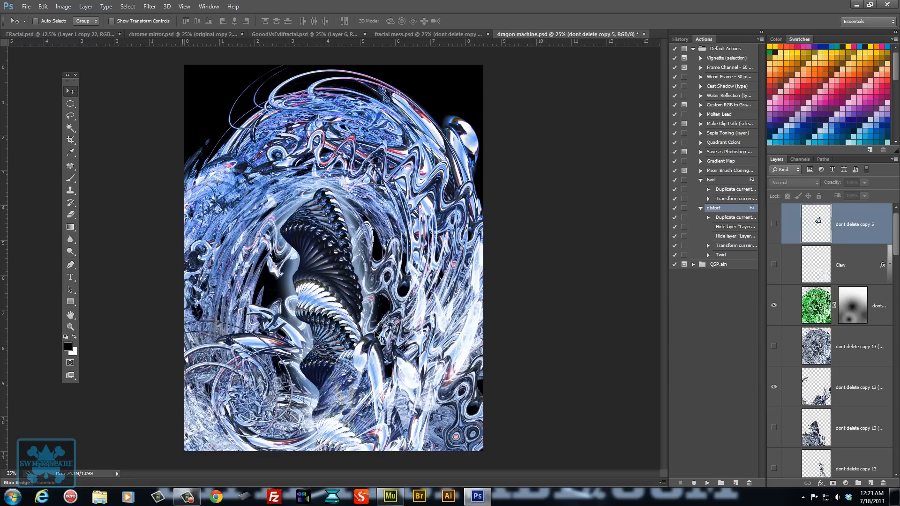
scroll(down, 3)
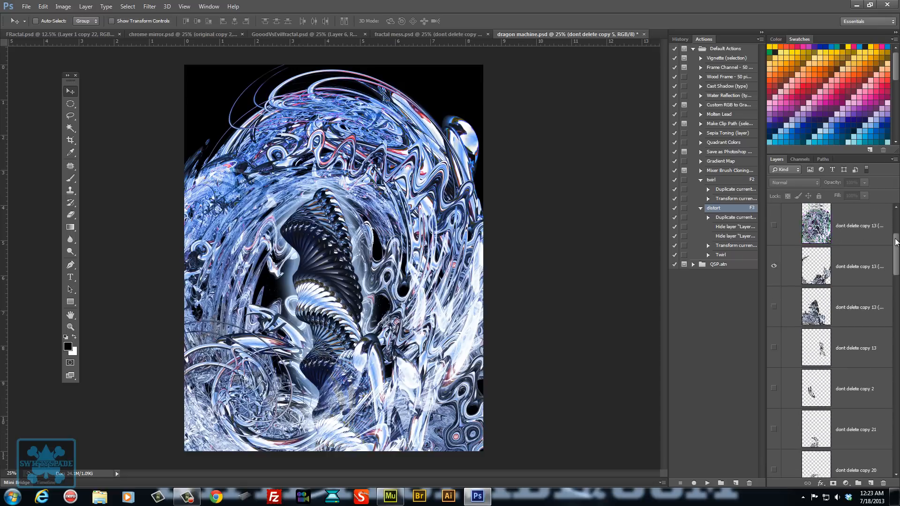
scroll(up, 3)
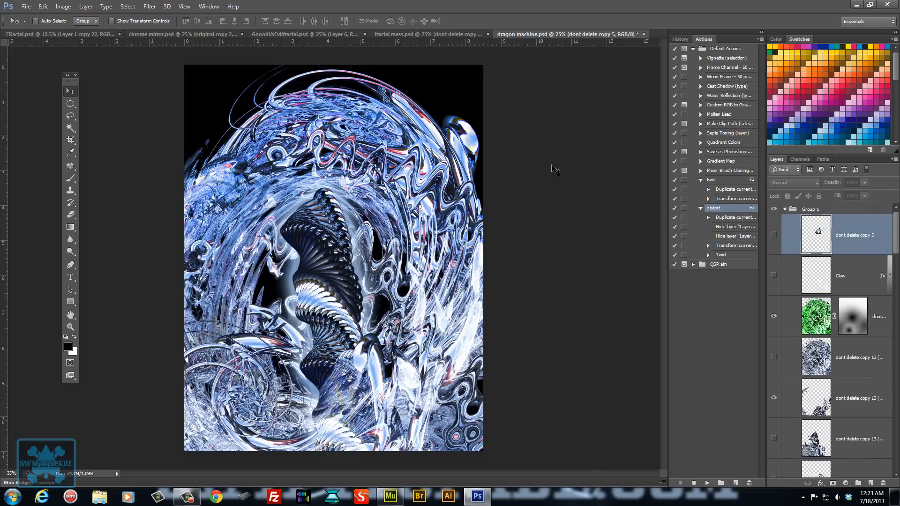